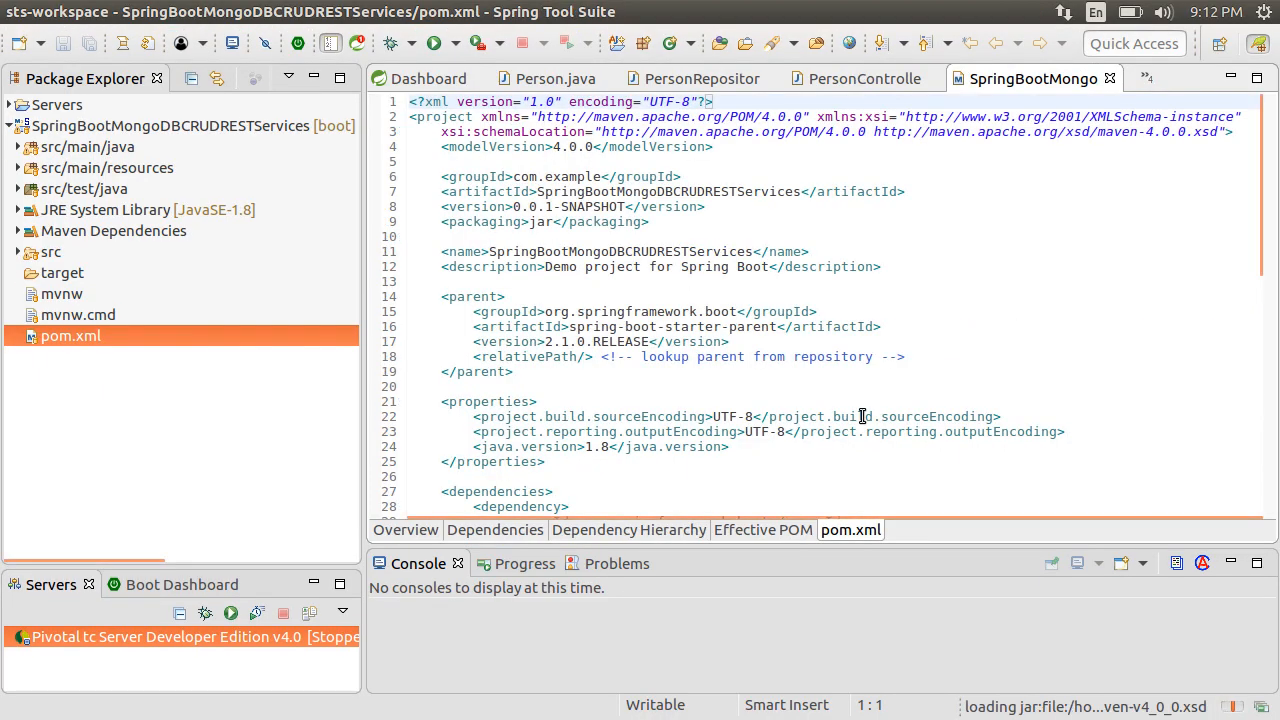
# Change the artifactId to spring-boot-starter-data-redis in pom.xml and save the file.
pyautogui.scroll(-3)
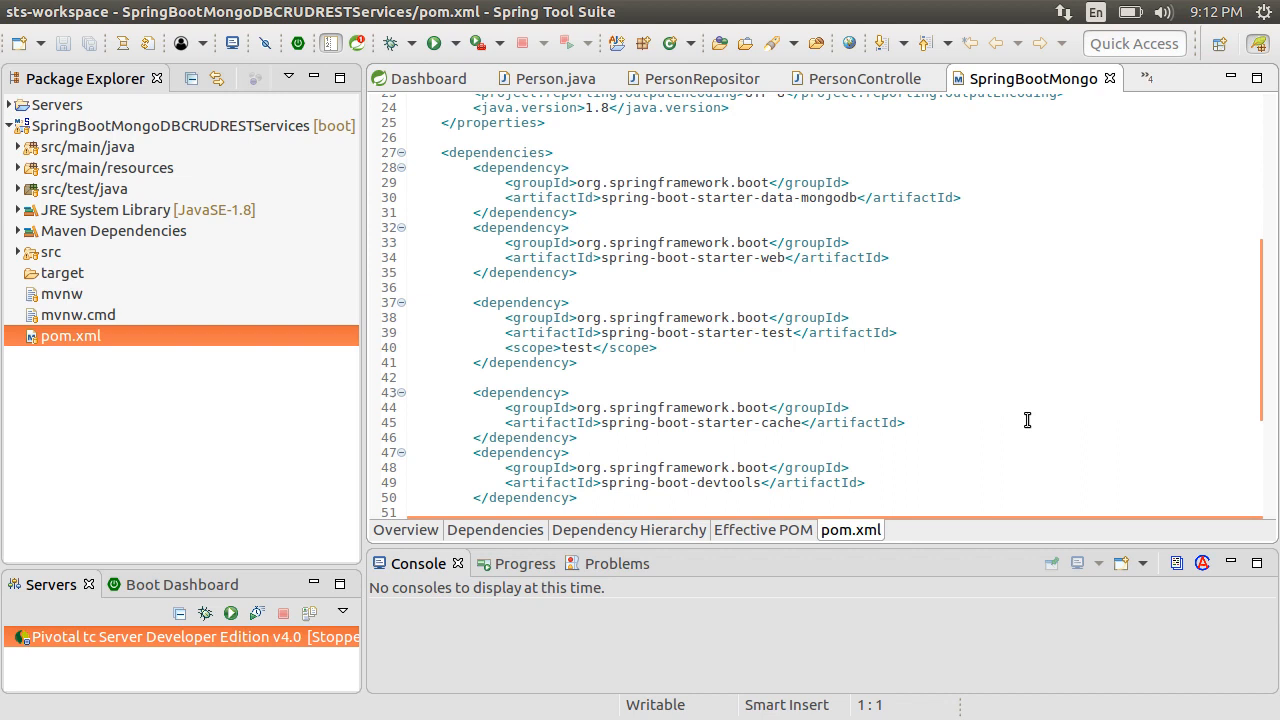
pyautogui.moveTo(796, 422)
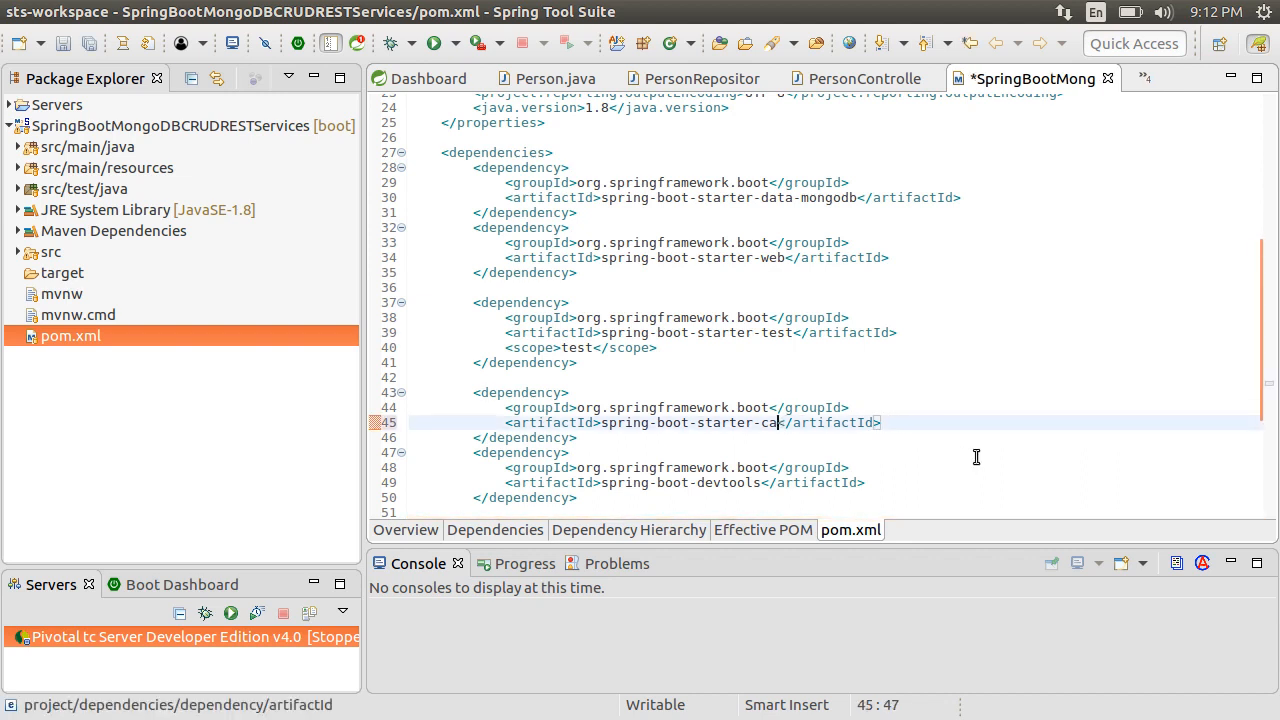
pyautogui.write('ta')
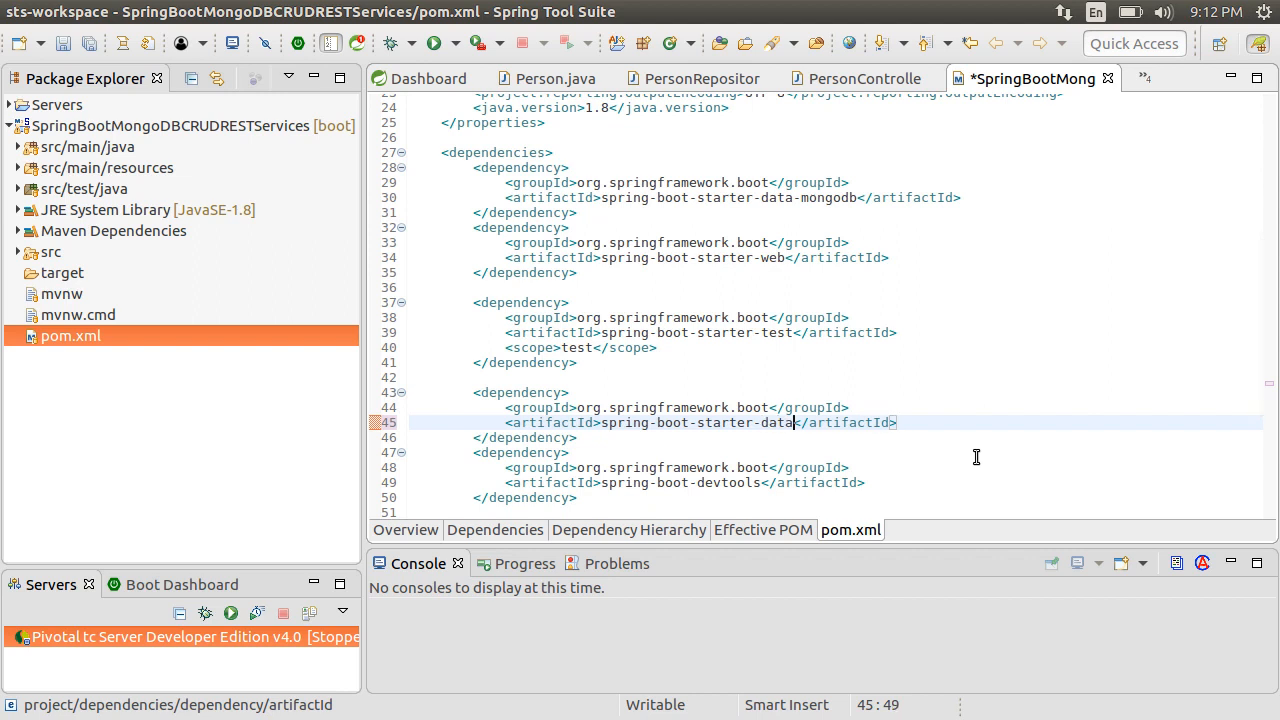
pyautogui.write('-redis')
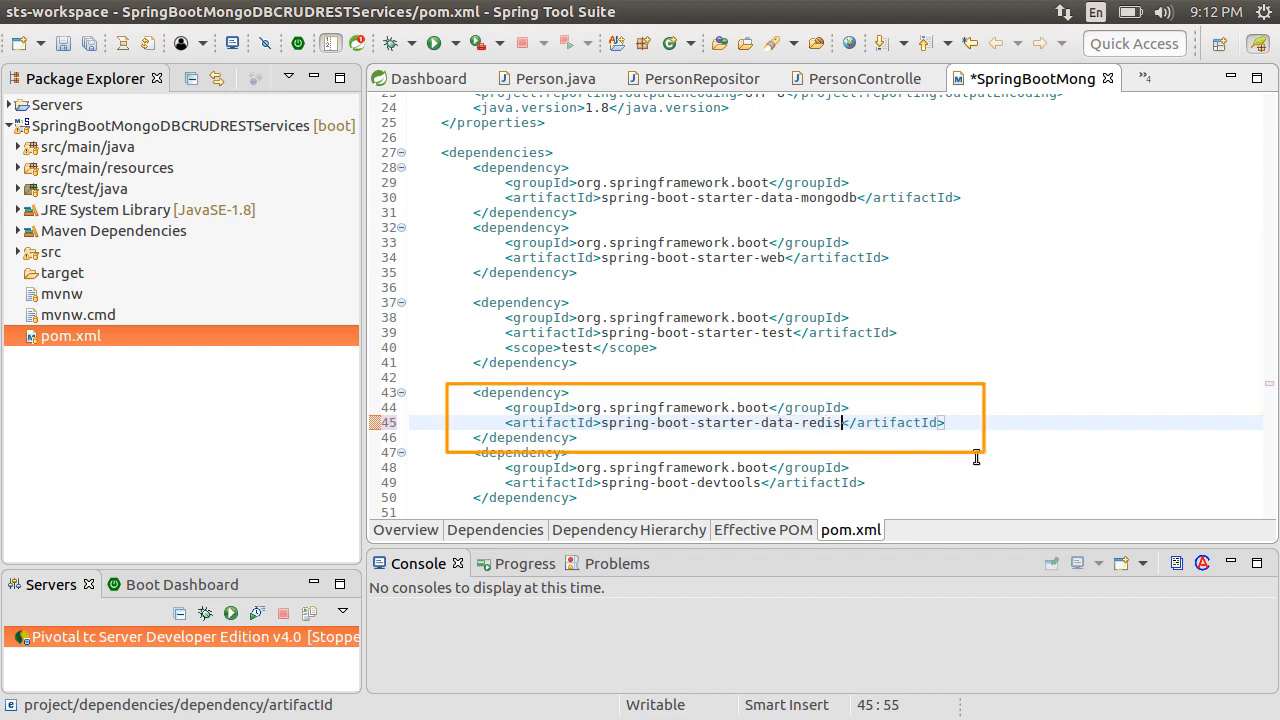
pyautogui.press('ctrl+s')
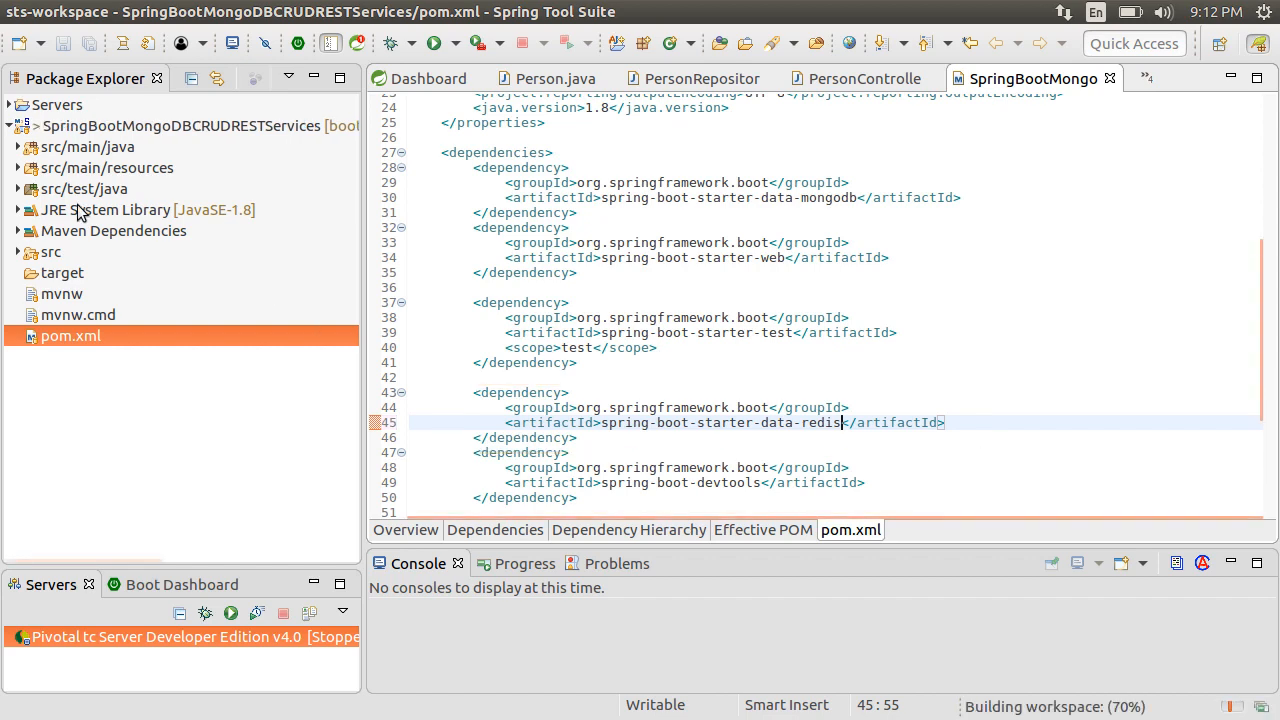
# Add spring.cache.type=redis, localhost:6379, no null values, 600000 TTL and no key prefix to application.properties.
pyautogui.doubleClick(126, 230)
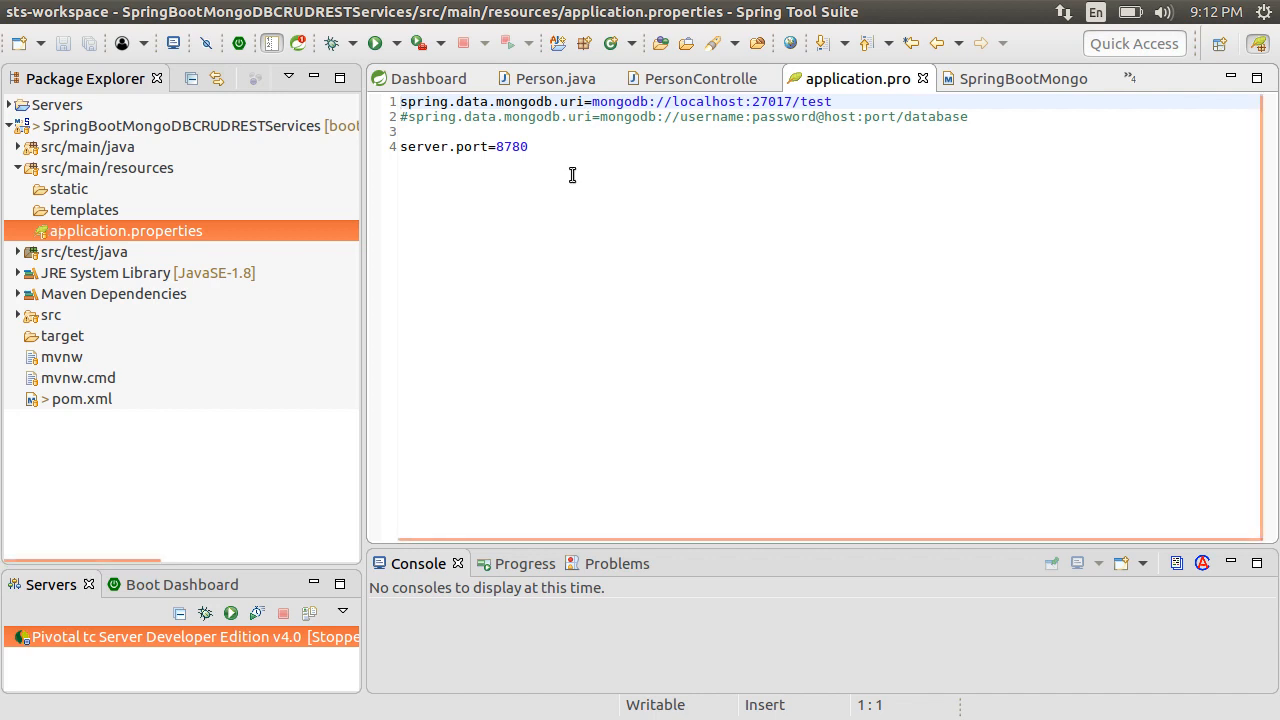
pyautogui.click(584, 146)
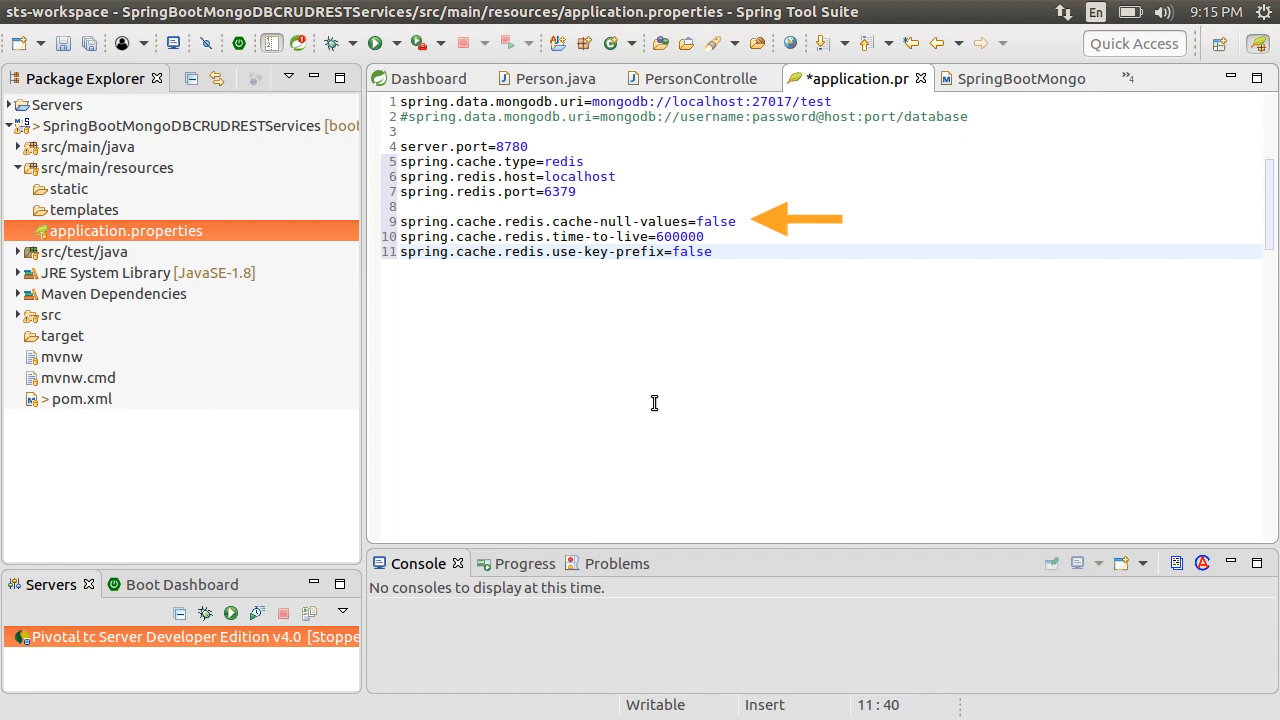
pyautogui.click(712, 252)
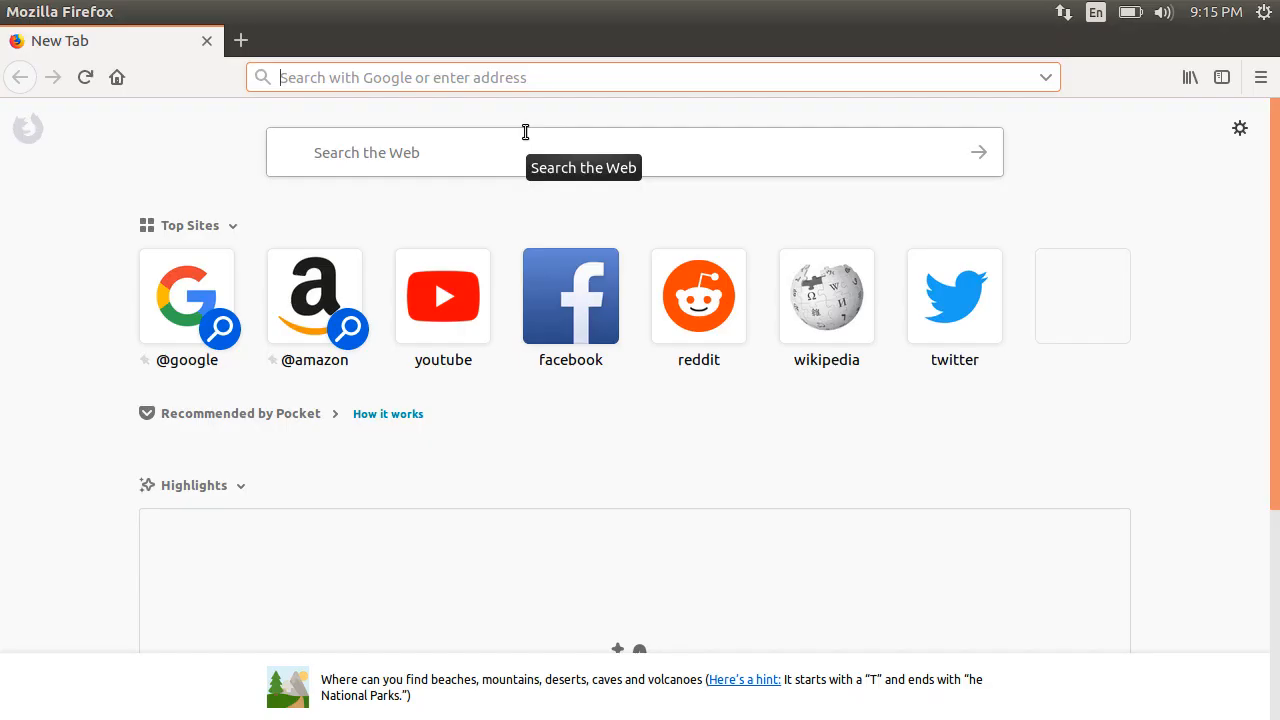
# Search 'spring boot cache properties' and browse the Common application properties appendix.
pyautogui.write('spring boot cache properti')
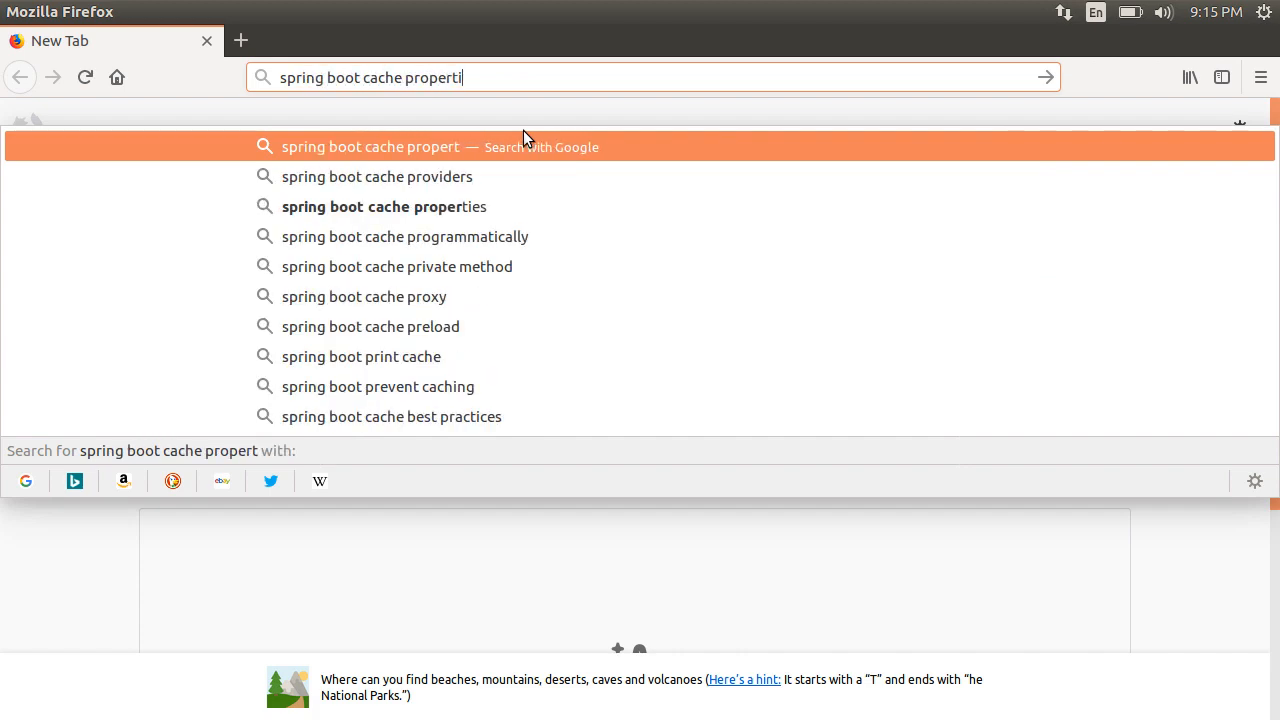
pyautogui.click(384, 206)
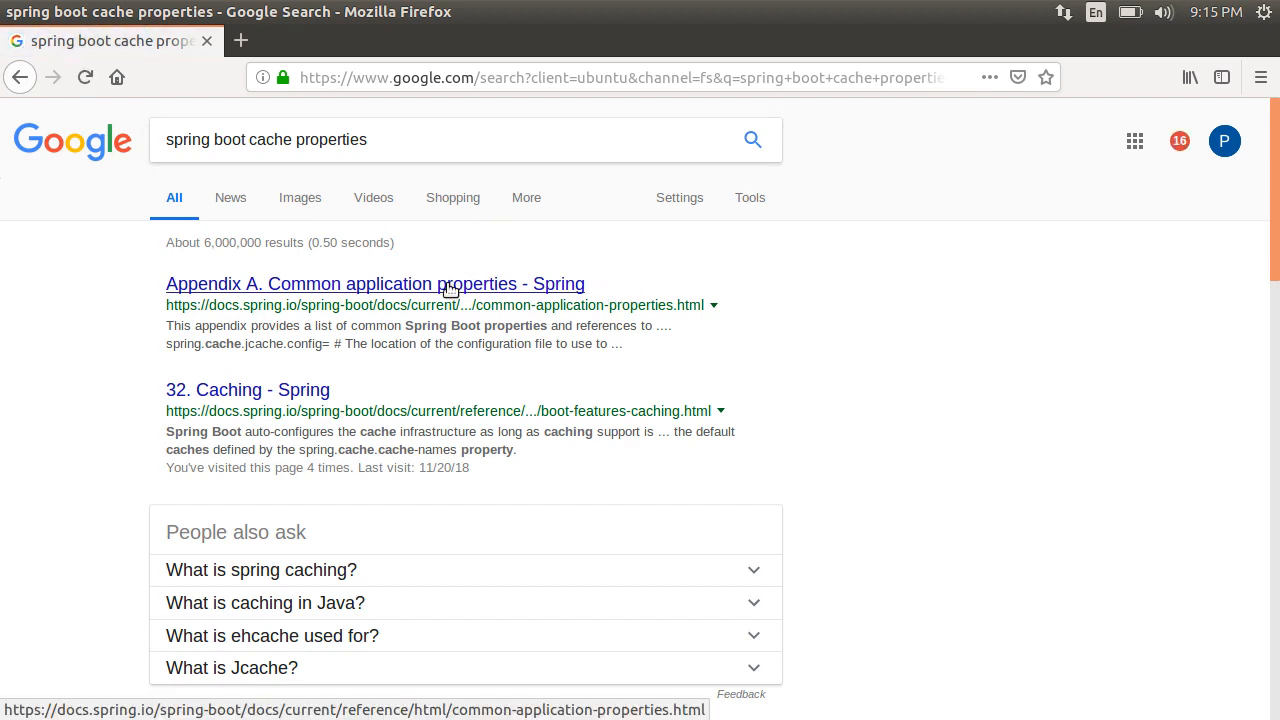
pyautogui.click(376, 284)
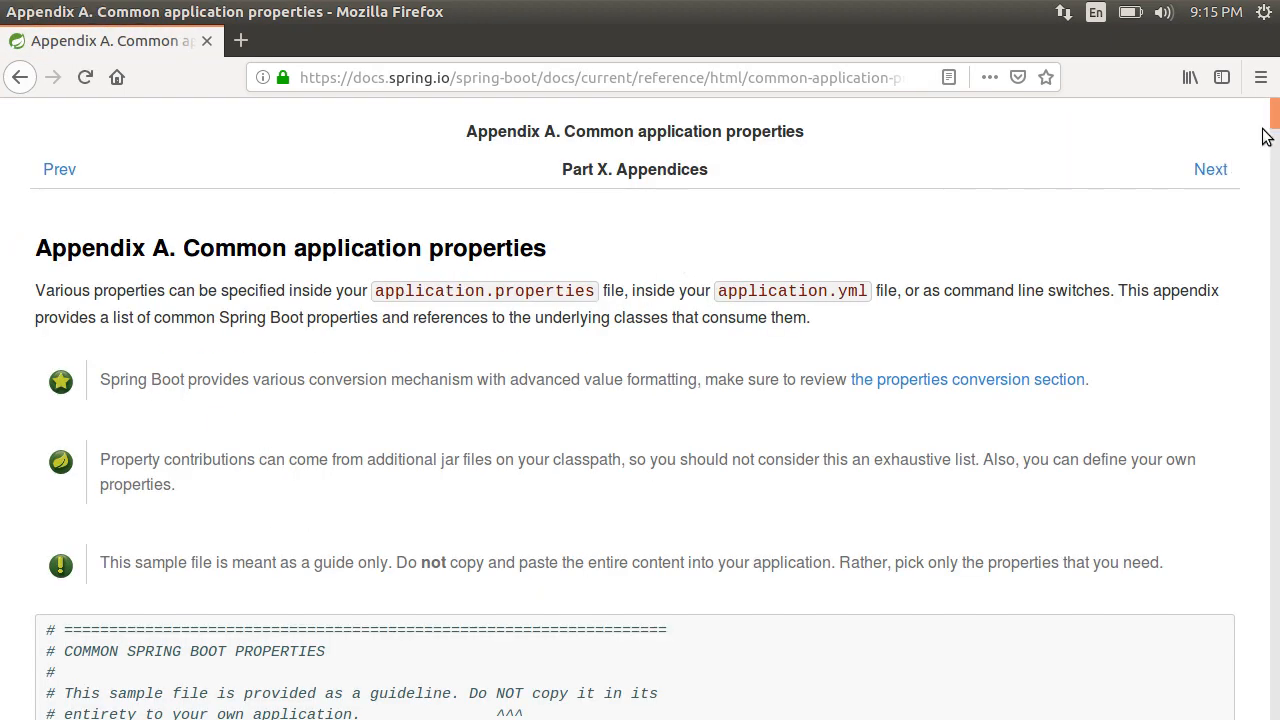
pyautogui.scroll(-3)
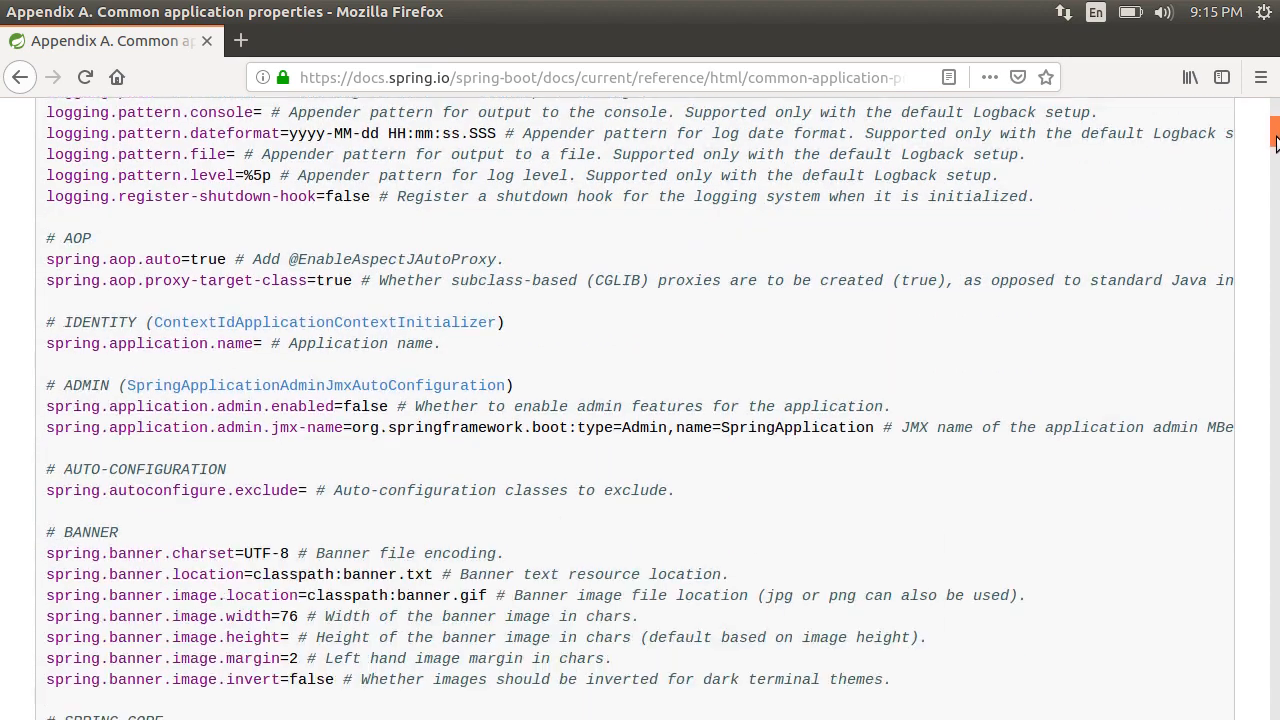
pyautogui.scroll(-3)
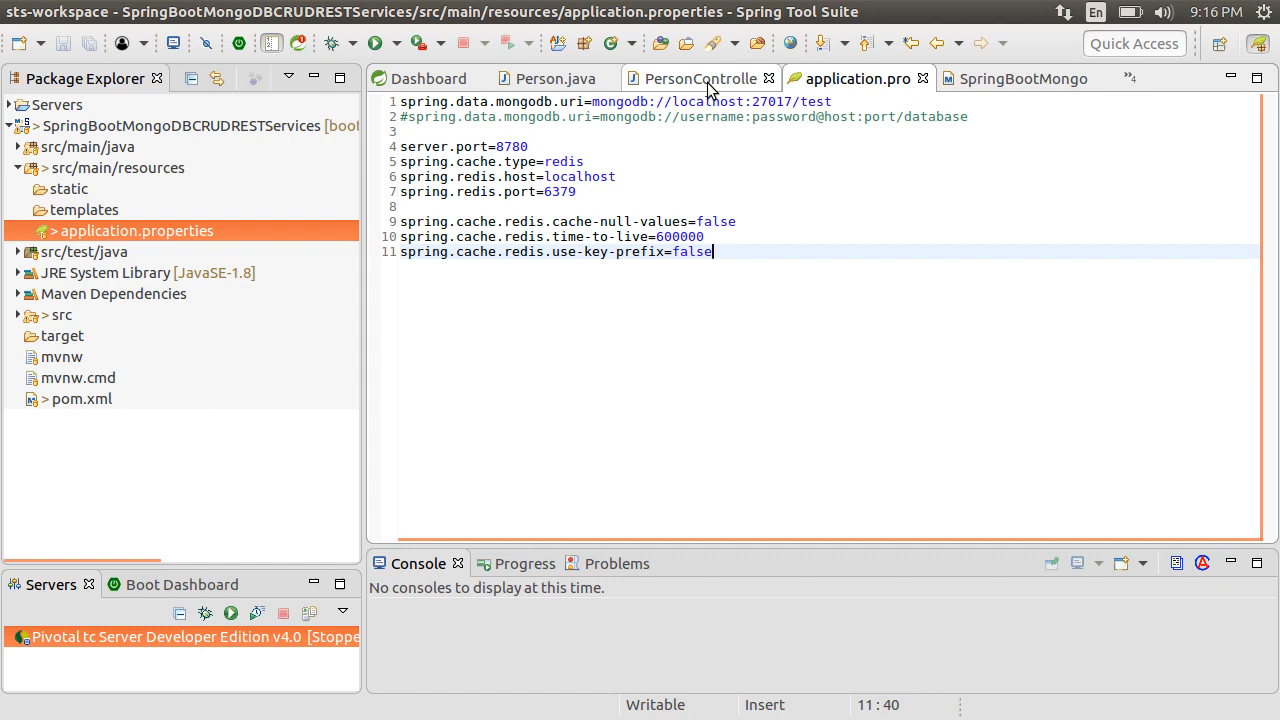
# Review PersonController.java's caching annotations and run the project as a Spring Boot App.
pyautogui.click(700, 78)
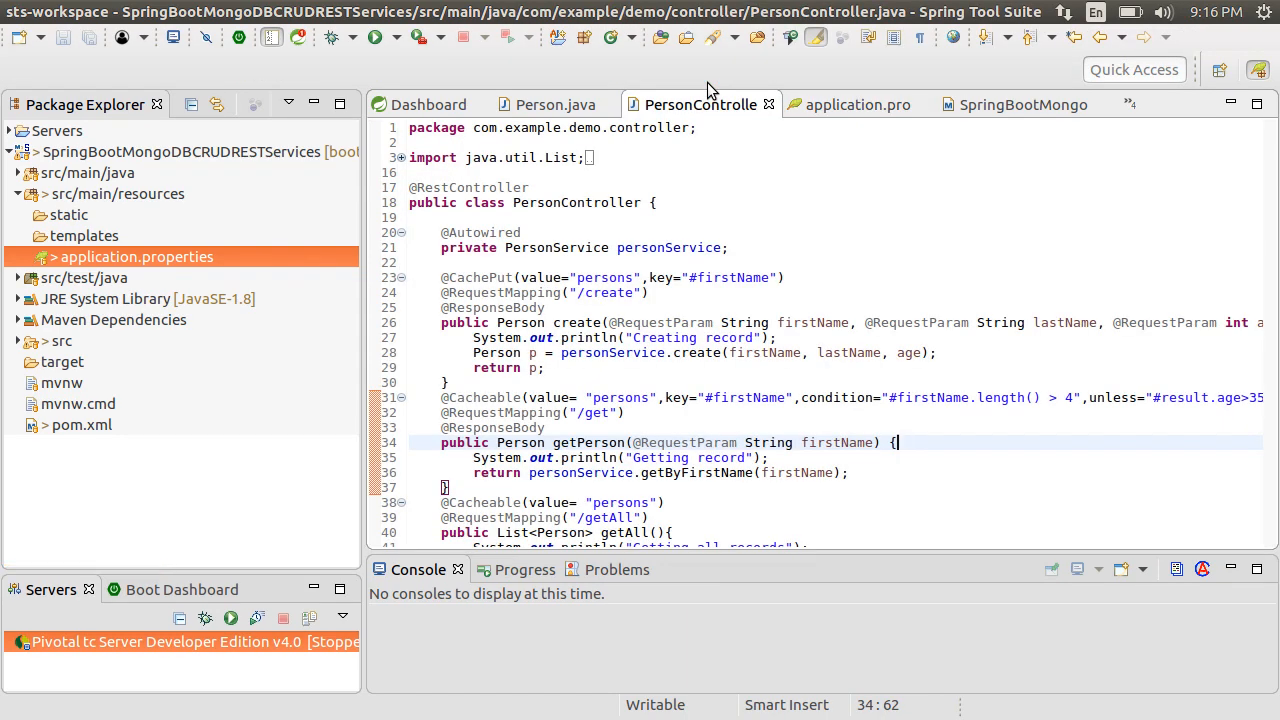
pyautogui.moveTo(884, 418)
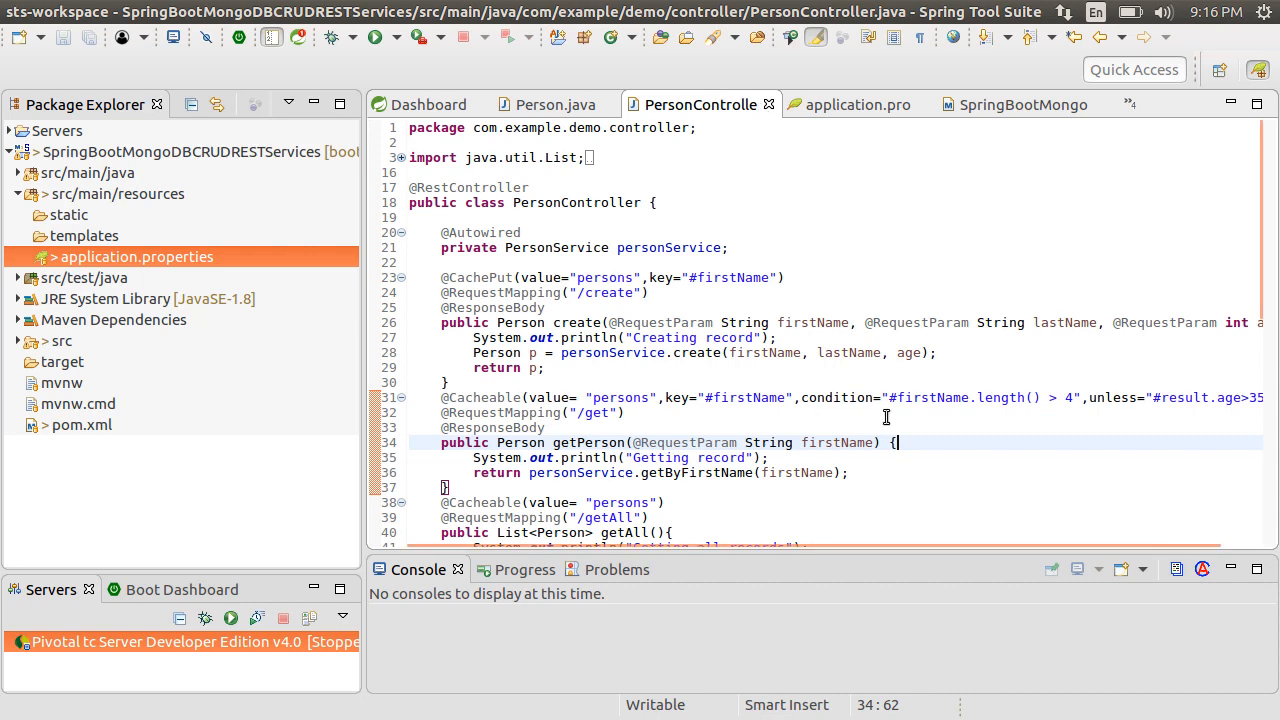
pyautogui.scroll(-3)
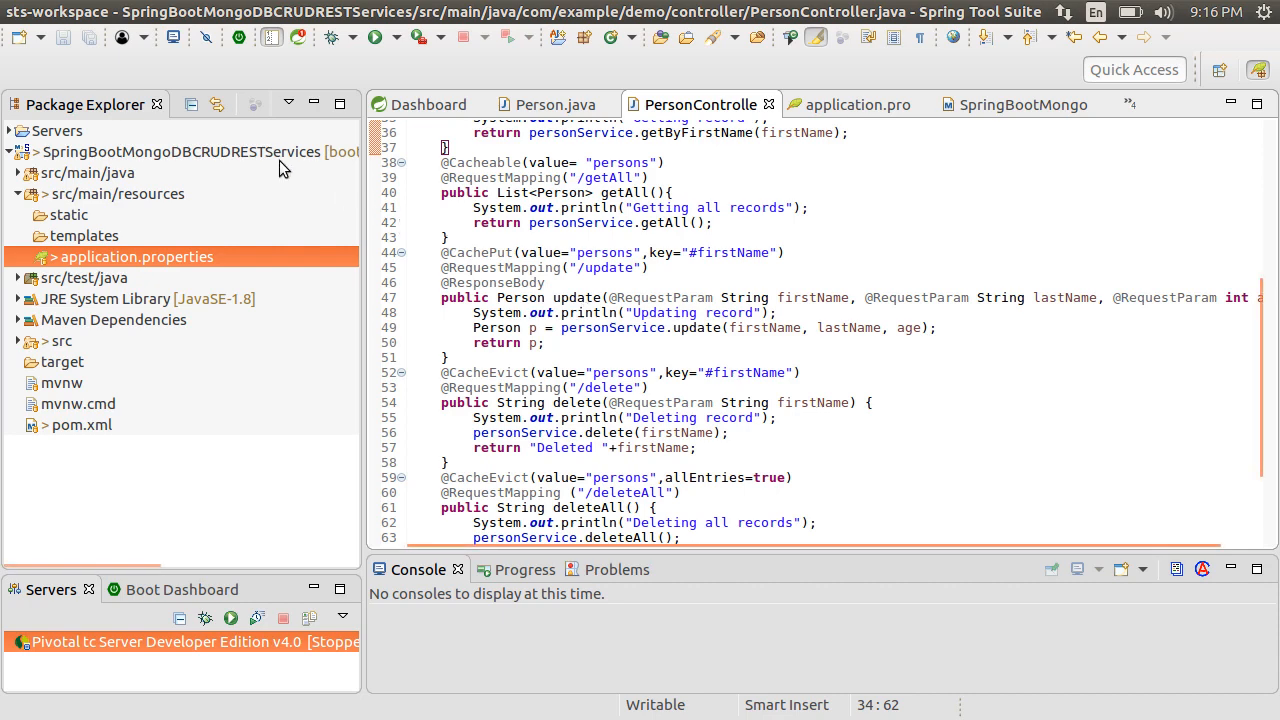
pyautogui.rightClick(160, 152)
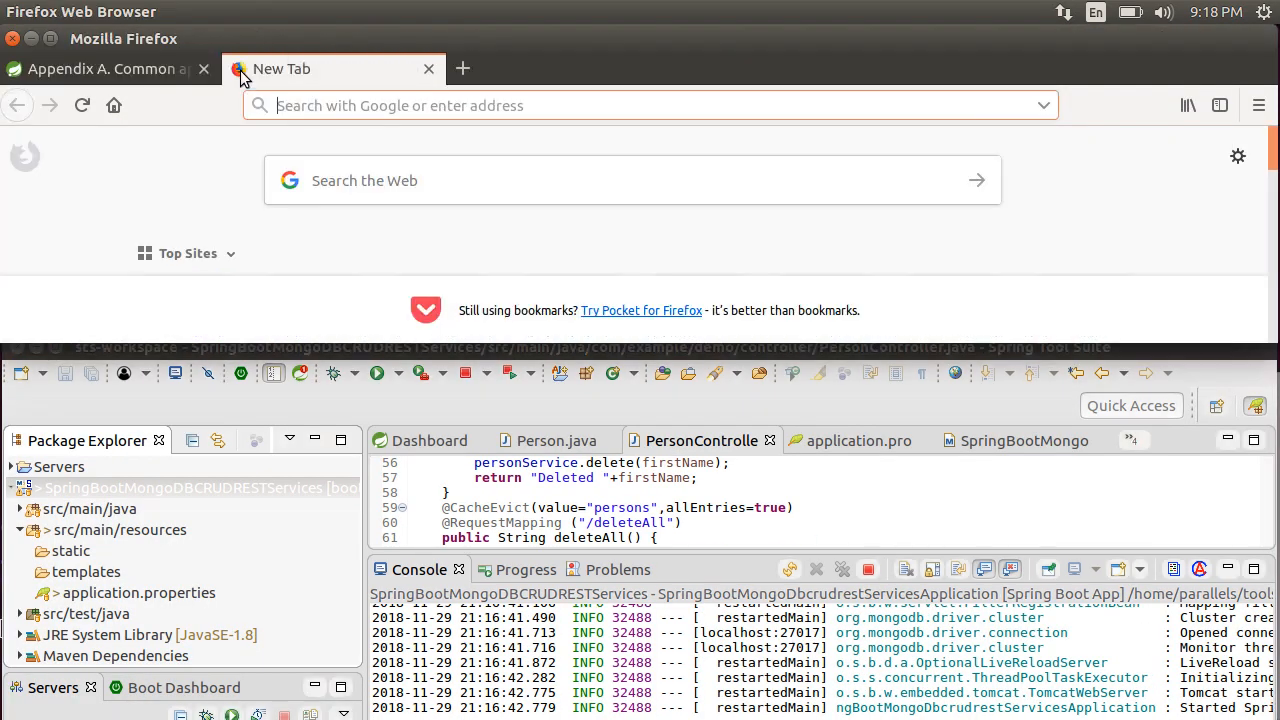
pyautogui.moveTo(450, 278)
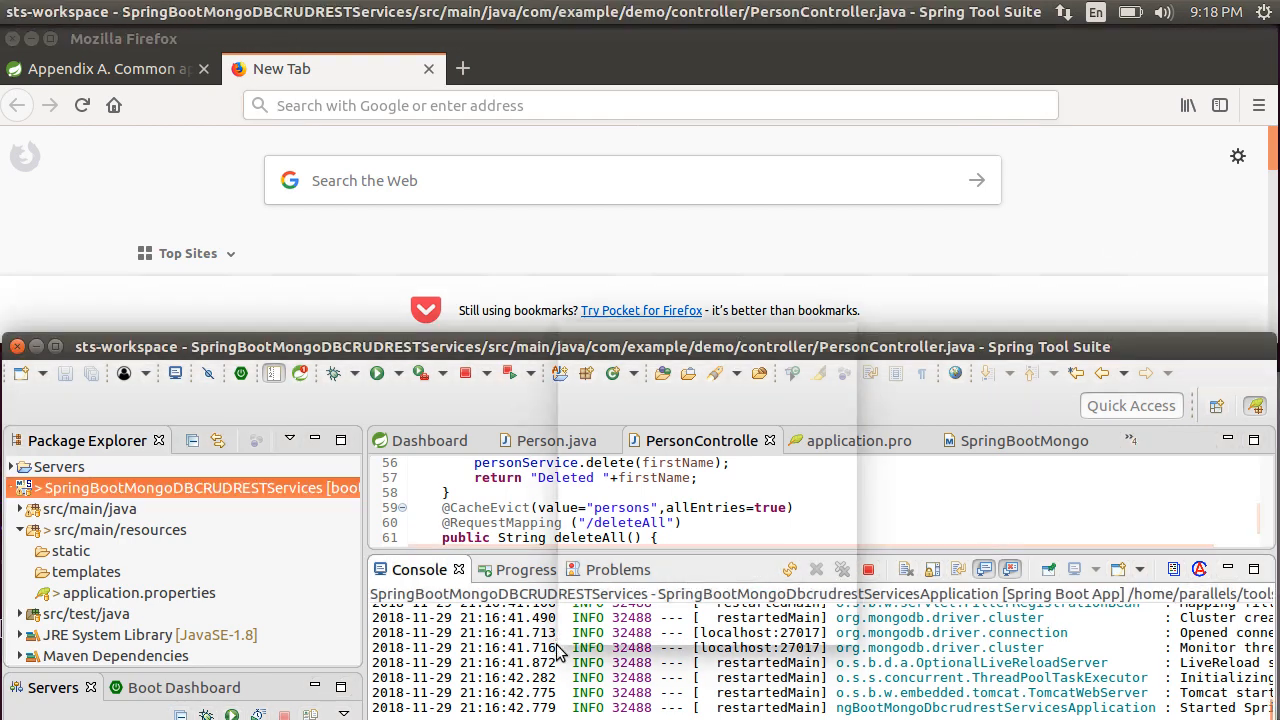
pyautogui.rightClick(560, 650)
pyautogui.write('http://localhost:8780/')
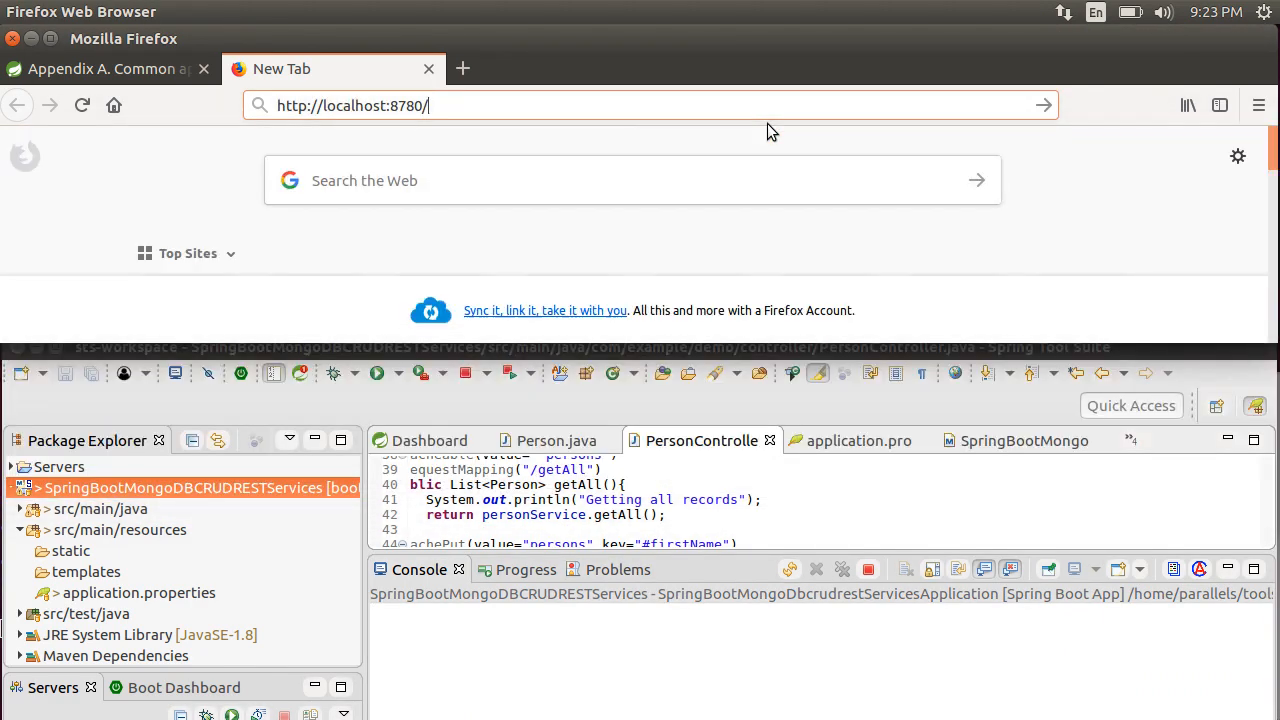
pyautogui.write('getAll')
pyautogui.press('Return')
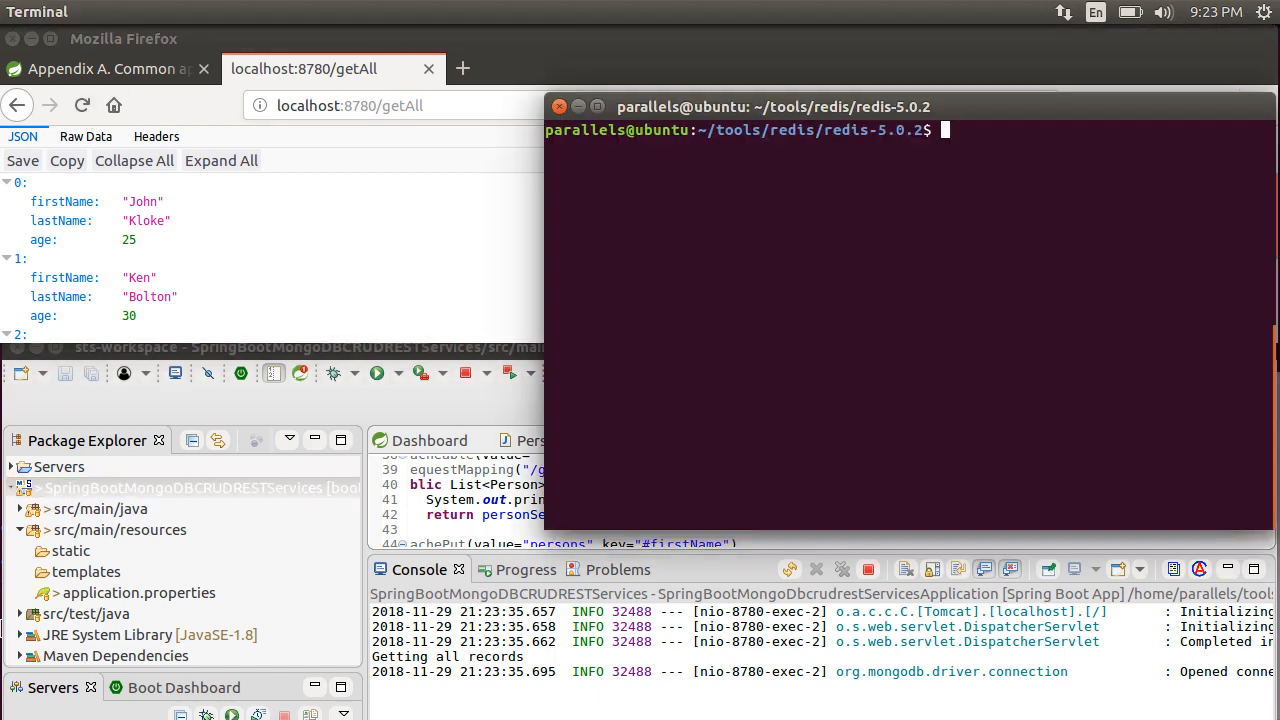
# Run src/redis-cli and list keys with 'keys *', showing the single SimpleKey [] entry.
pyautogui.write('src/redis-')
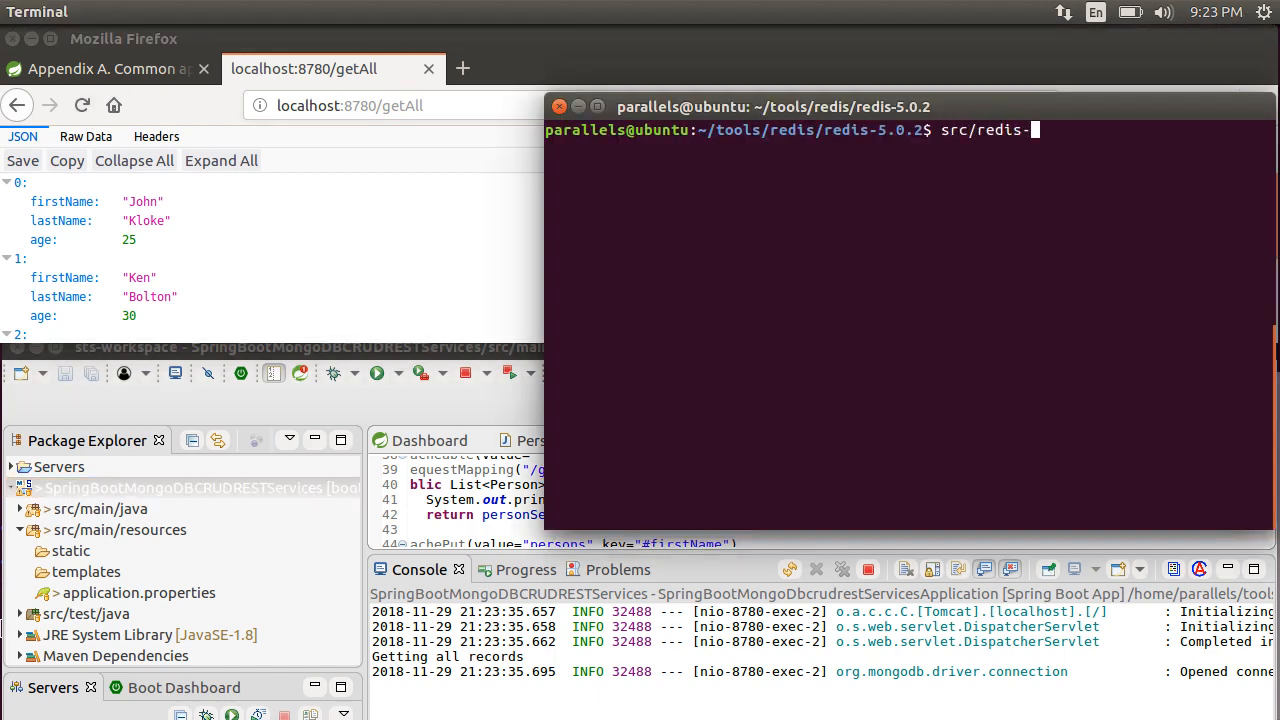
pyautogui.press('Return')
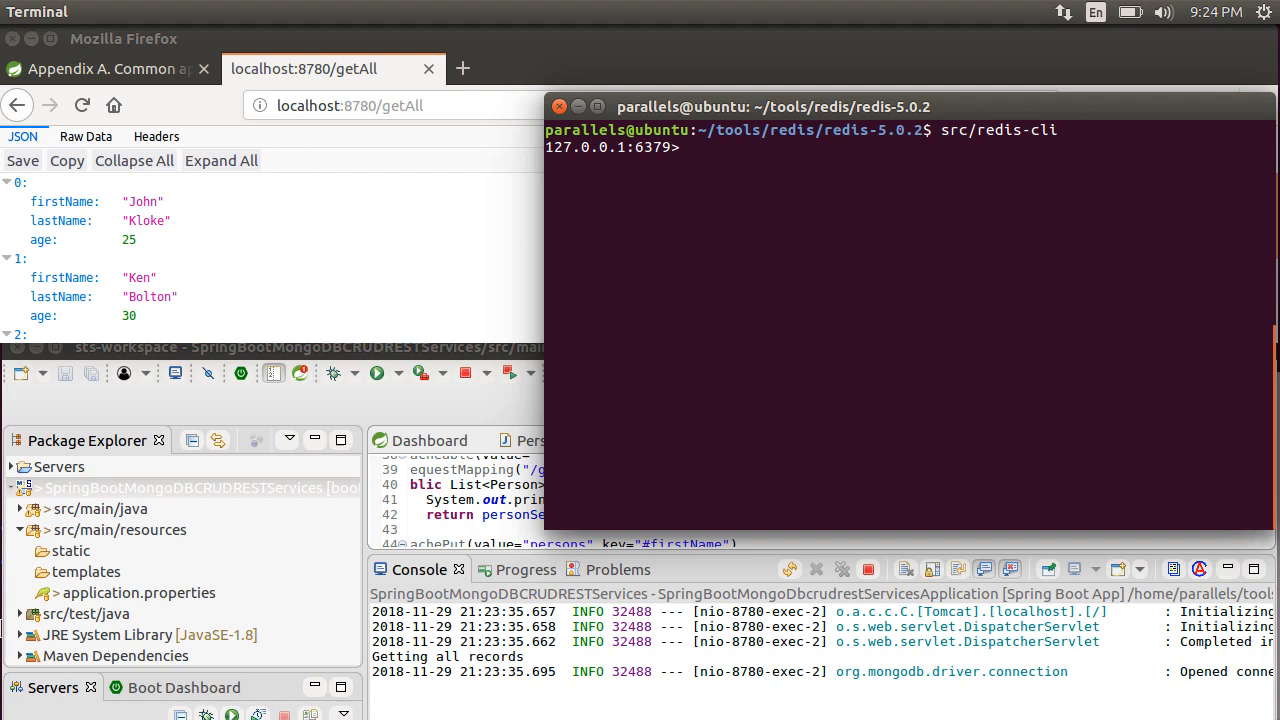
pyautogui.write('keys *')
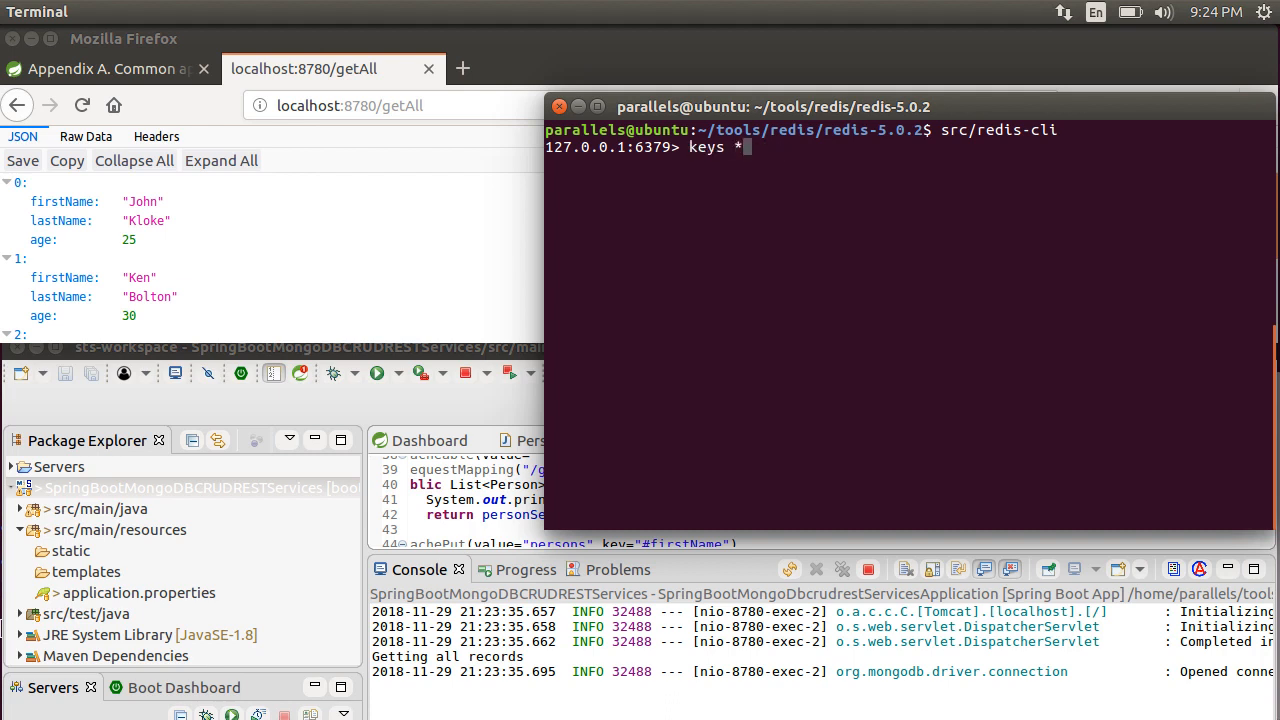
pyautogui.press('Return')
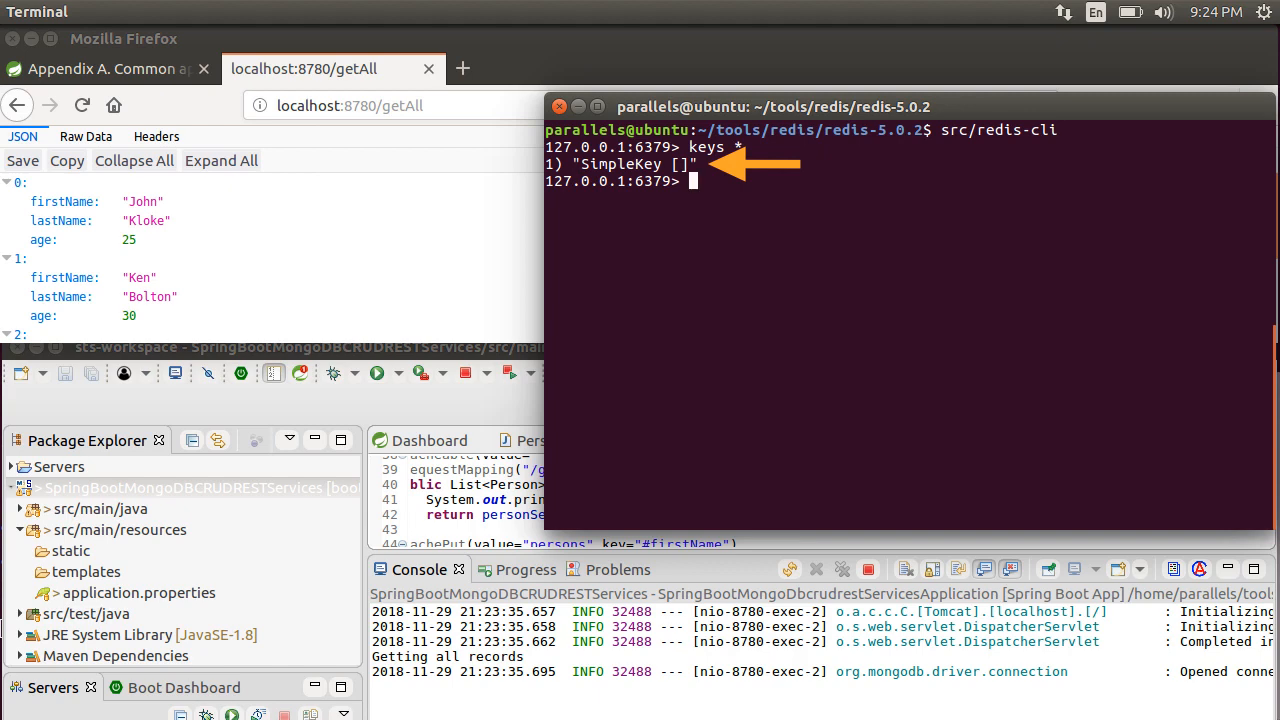
pyautogui.click(462, 68)
pyautogui.write('http://localhost:8780?get')
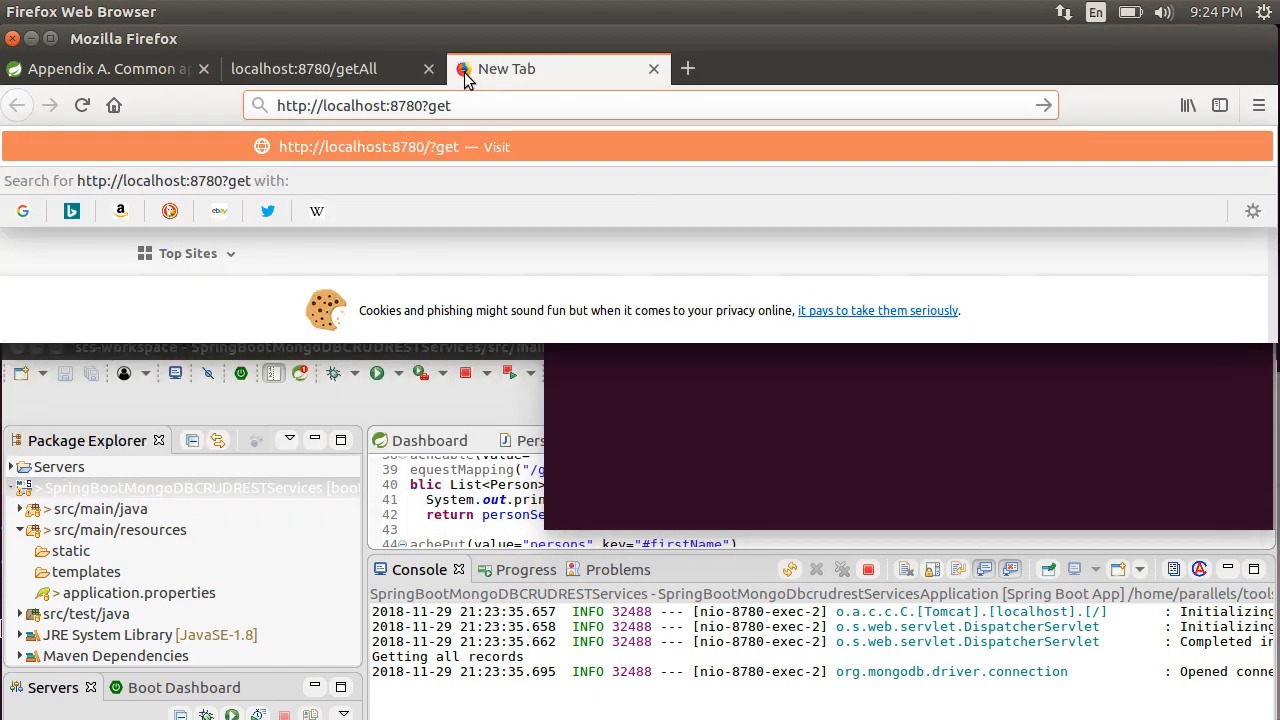
pyautogui.press('Return')
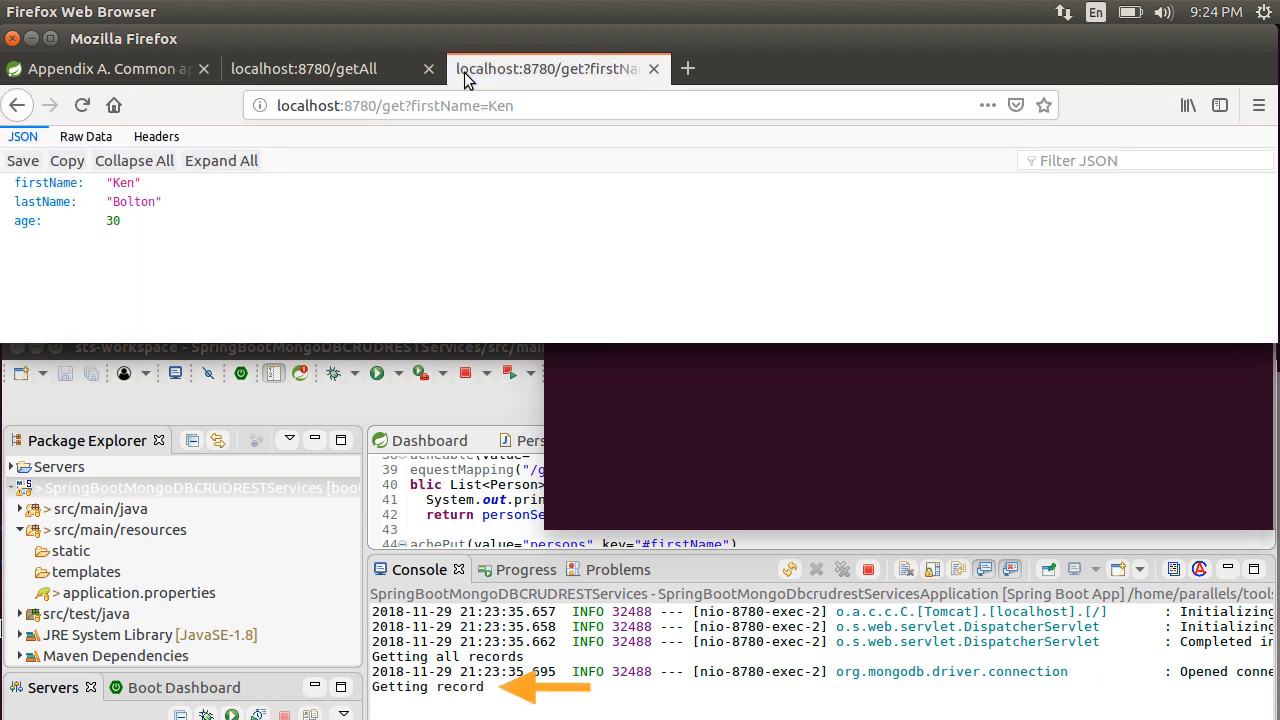
pyautogui.moveTo(82, 104)
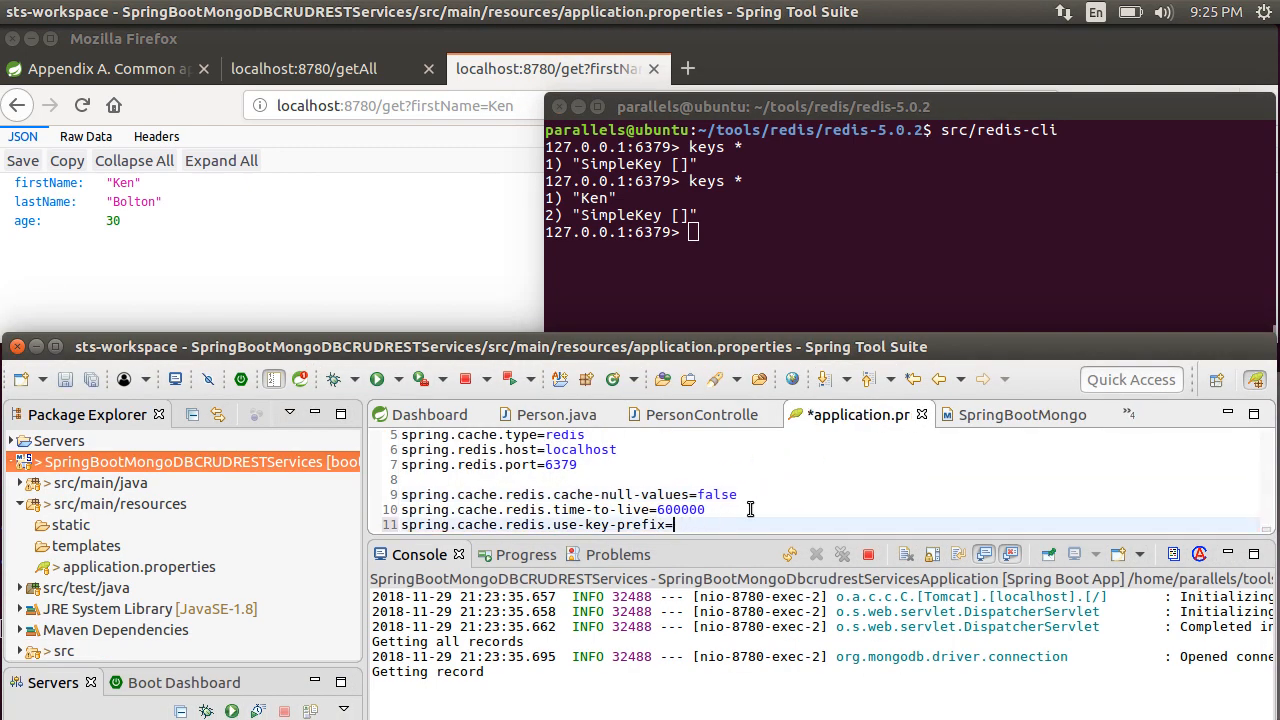
# Set spring.cache.redis.use-key-prefix to true in application.properties.
pyautogui.write('true')
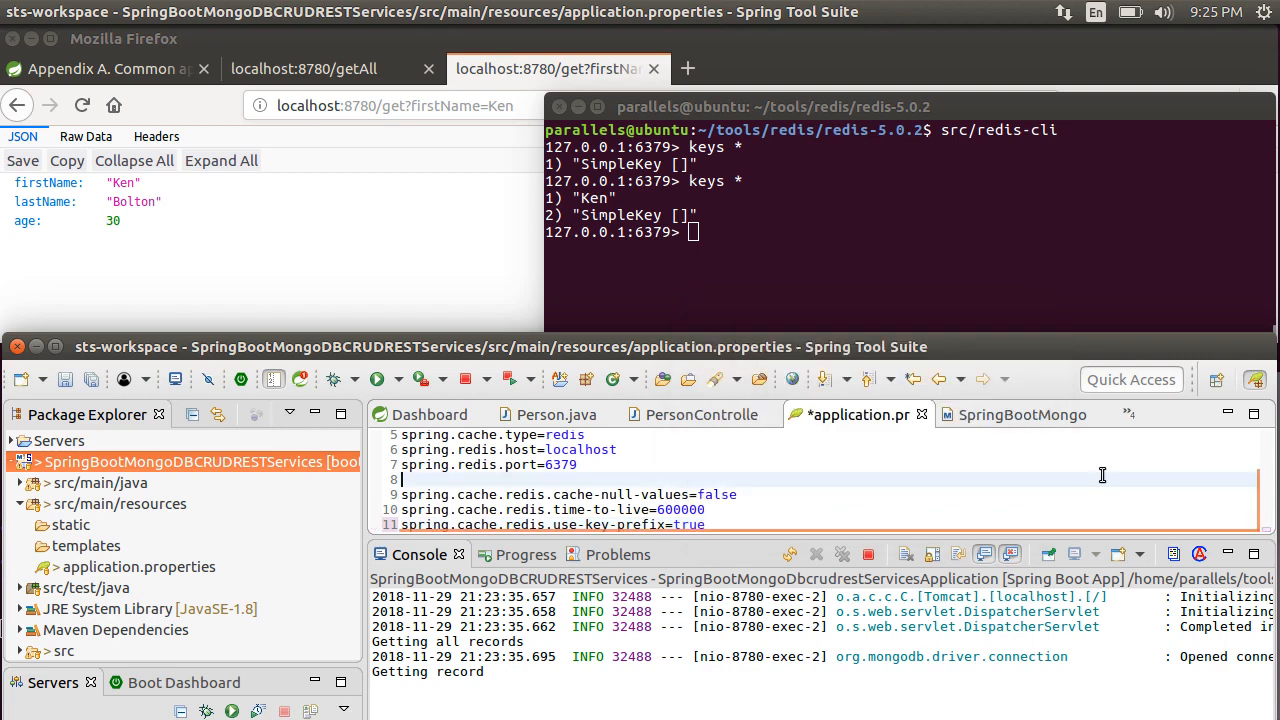